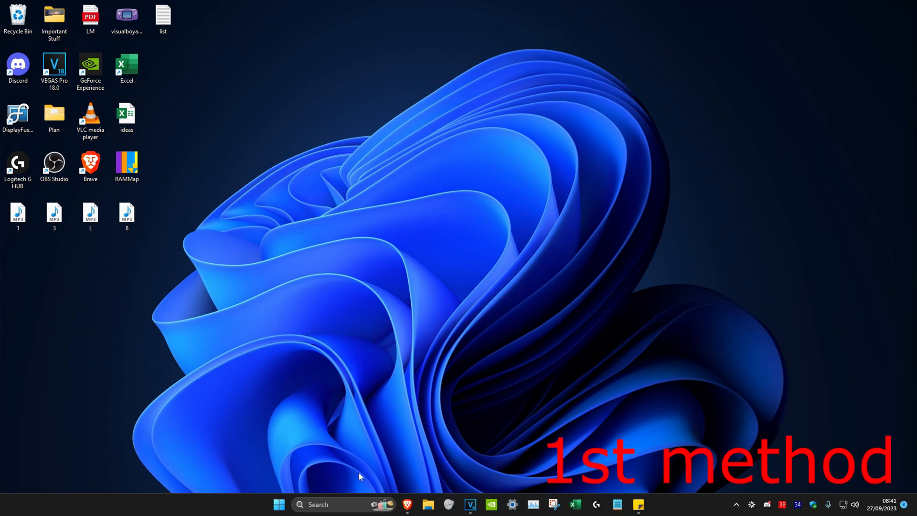
Launch File Explorer and browse to C:\Windows\System32\drivers\etc.
{"action": "type", "text": "file"}
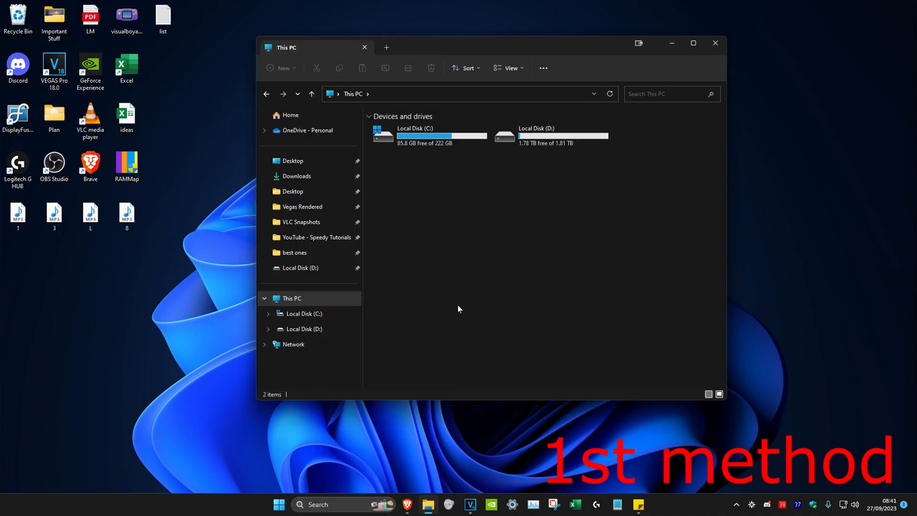
{"action": "mouse_move", "coordinate": [459, 275]}
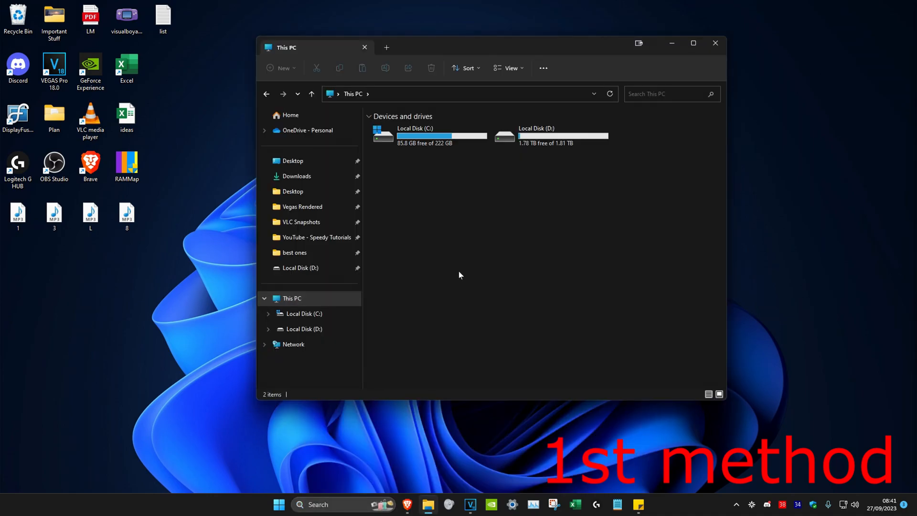
{"action": "double_click", "coordinate": [415, 132]}
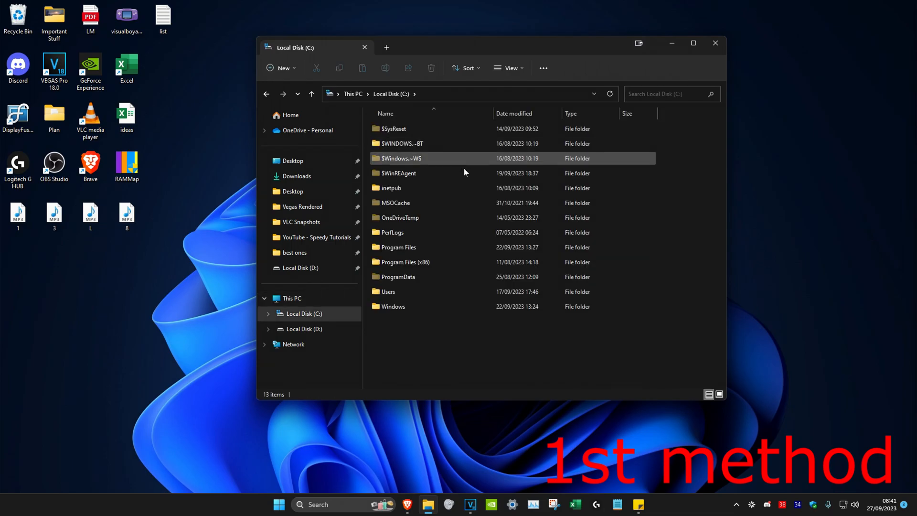
{"action": "double_click", "coordinate": [393, 307]}
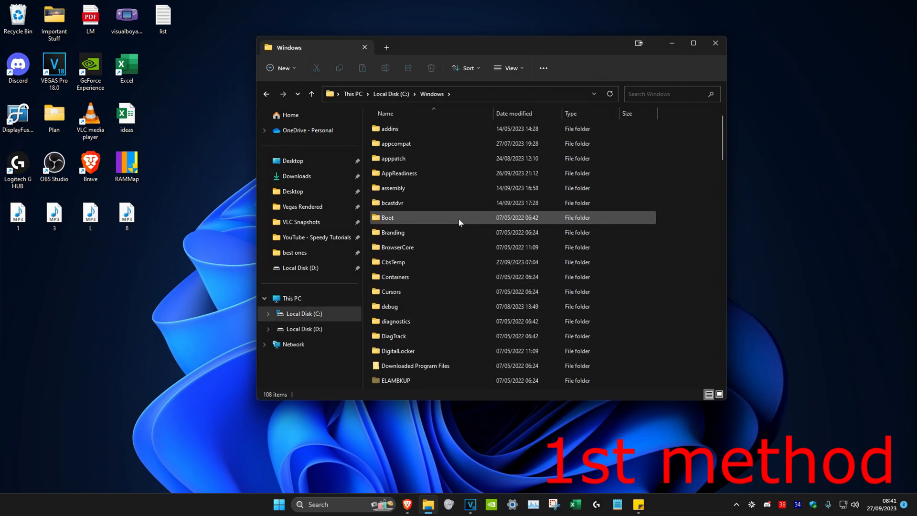
{"action": "scroll", "scroll_direction": "down", "scroll_amount": 3}
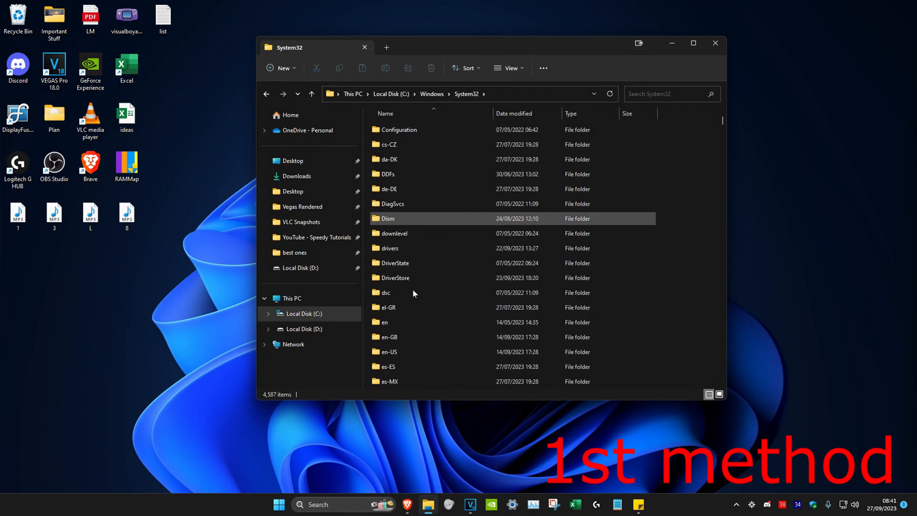
{"action": "double_click", "coordinate": [390, 247]}
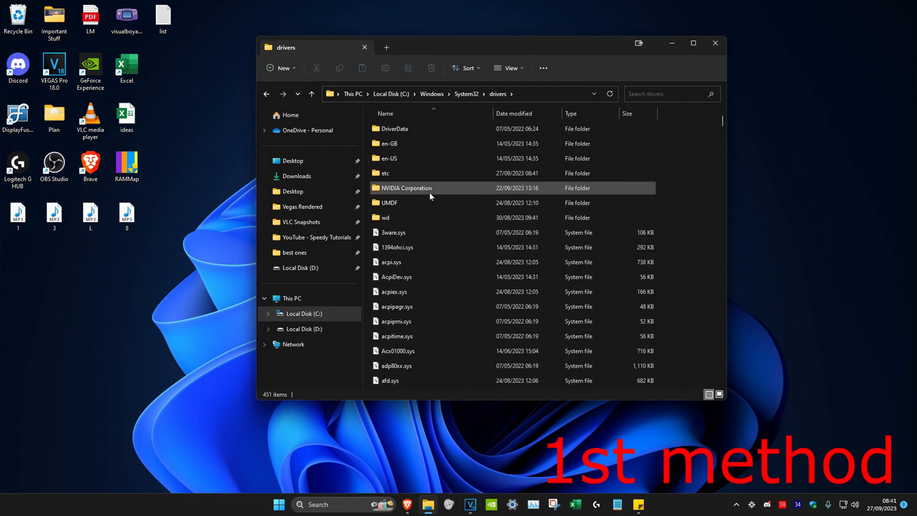
{"action": "left_click", "coordinate": [385, 173]}
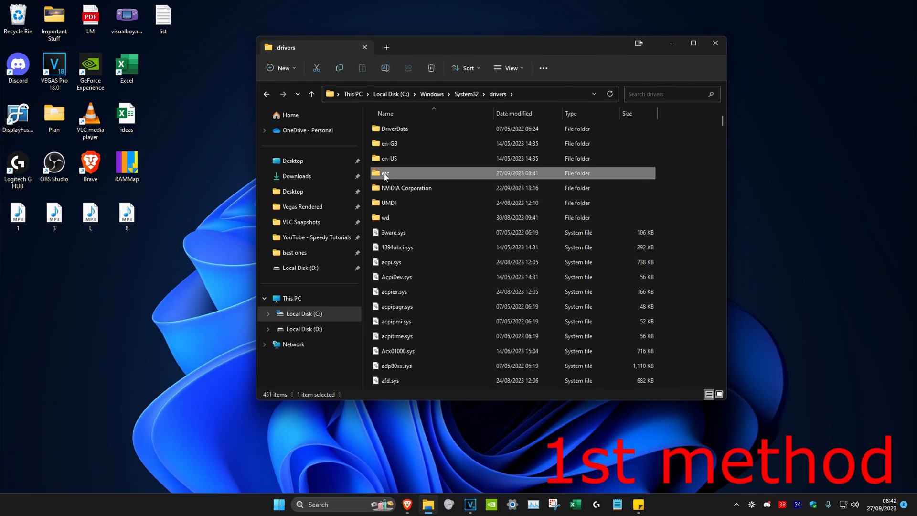
{"action": "double_click", "coordinate": [385, 173]}
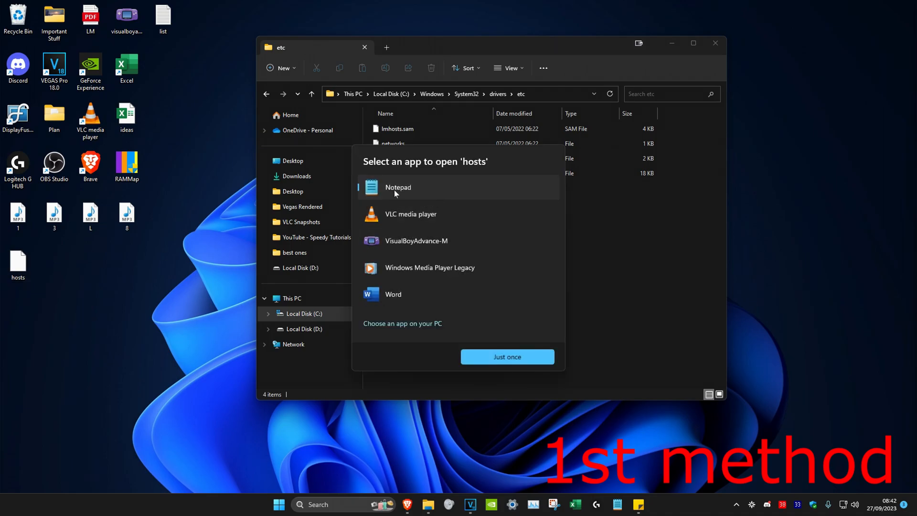
Open the desktop copy of hosts with Notepad.
{"action": "left_click", "coordinate": [506, 357]}
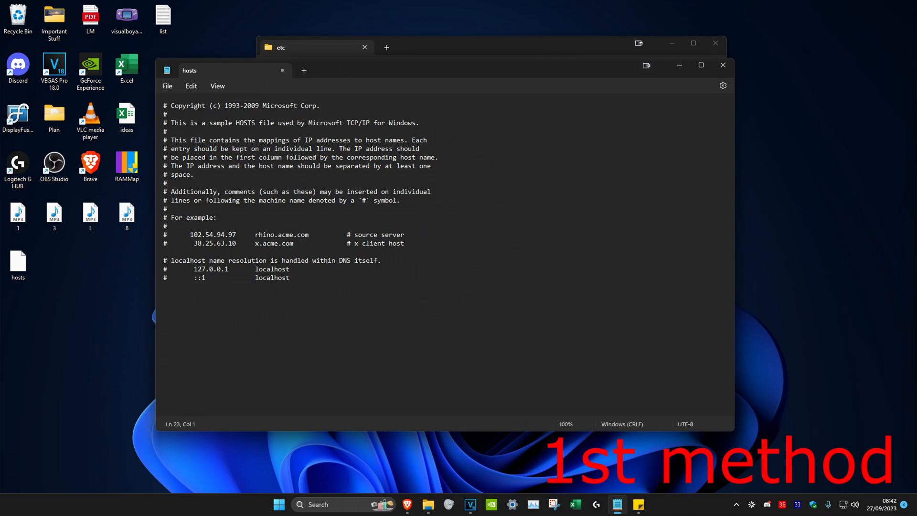
{"action": "type", "text": "0"}
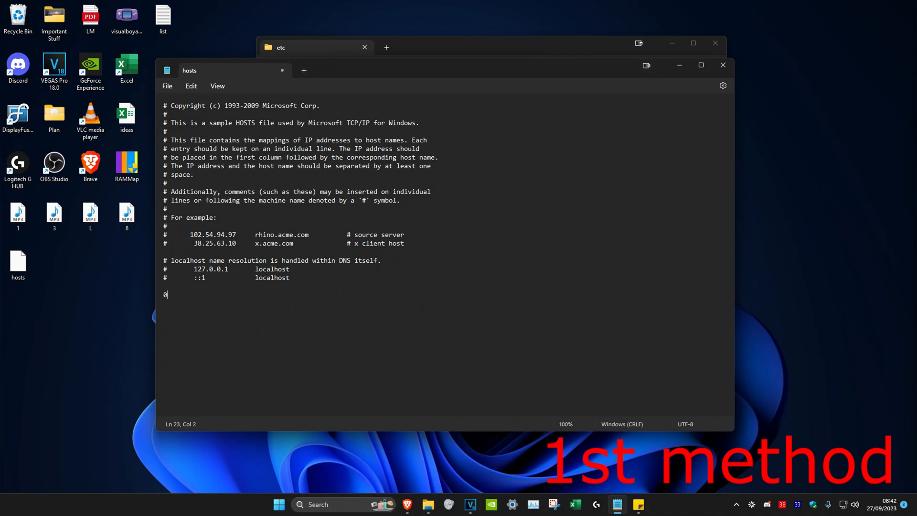
{"action": "type", "text": ".0.0.0"}
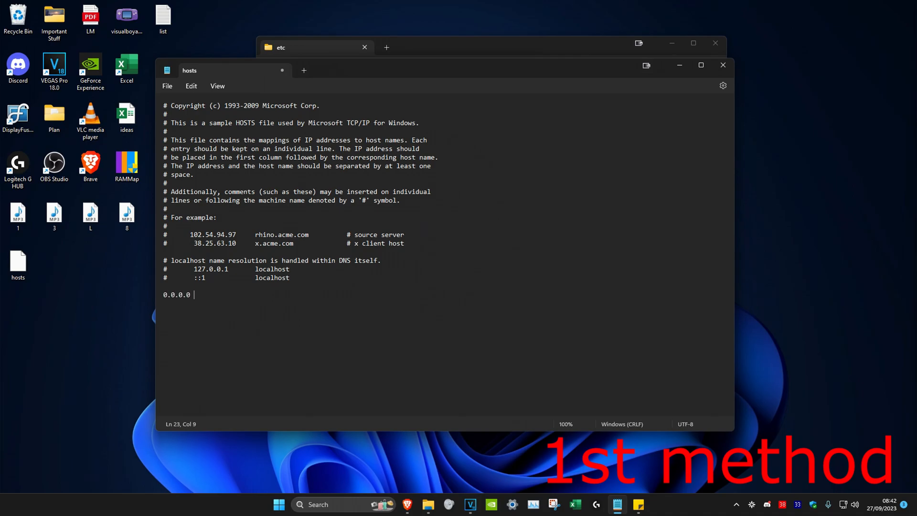
{"action": "mouse_move", "coordinate": [307, 282]}
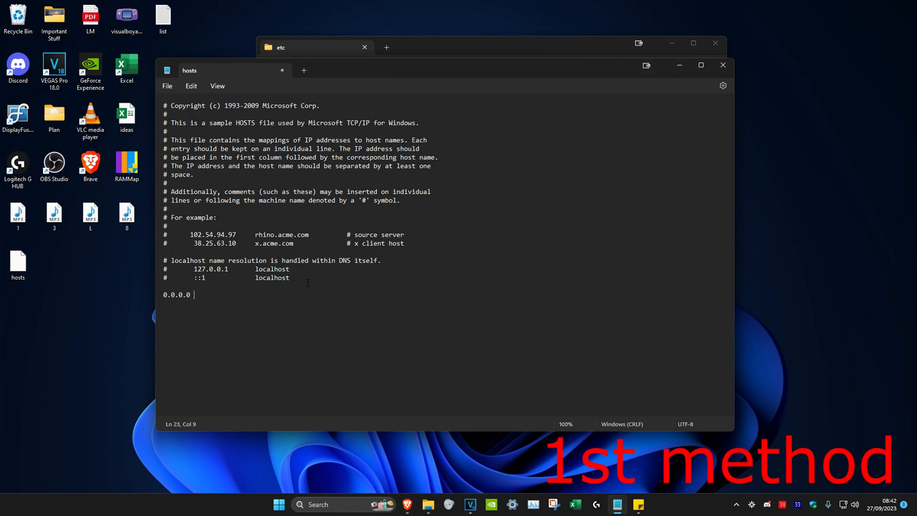
{"action": "type", "text": "w"}
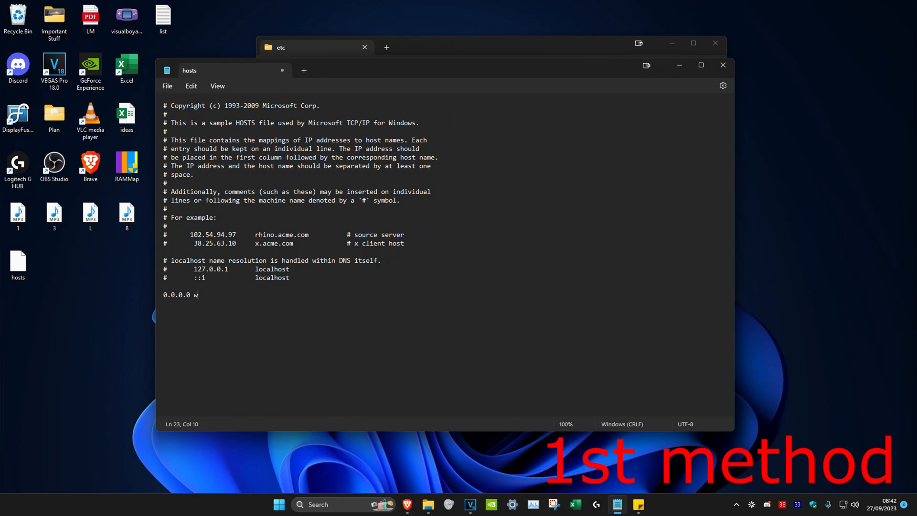
{"action": "type", "text": "ww.instagram"}
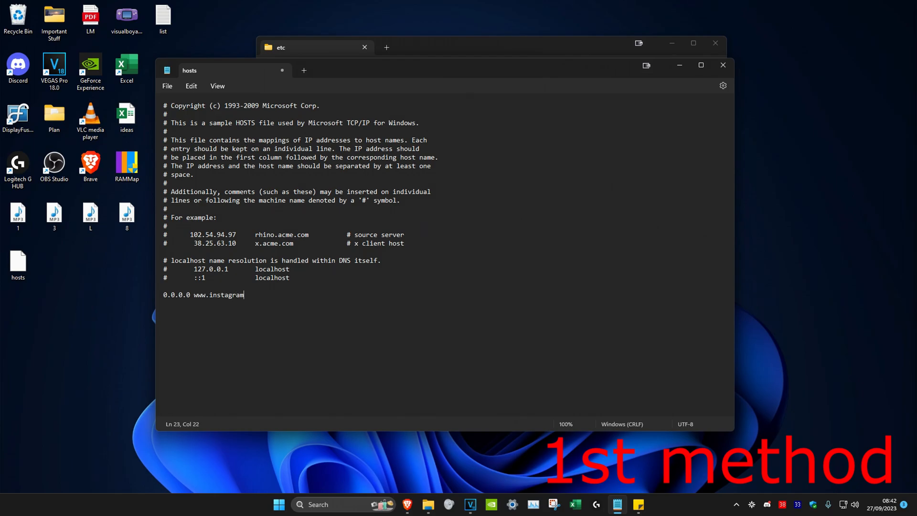
{"action": "type", "text": ".com"}
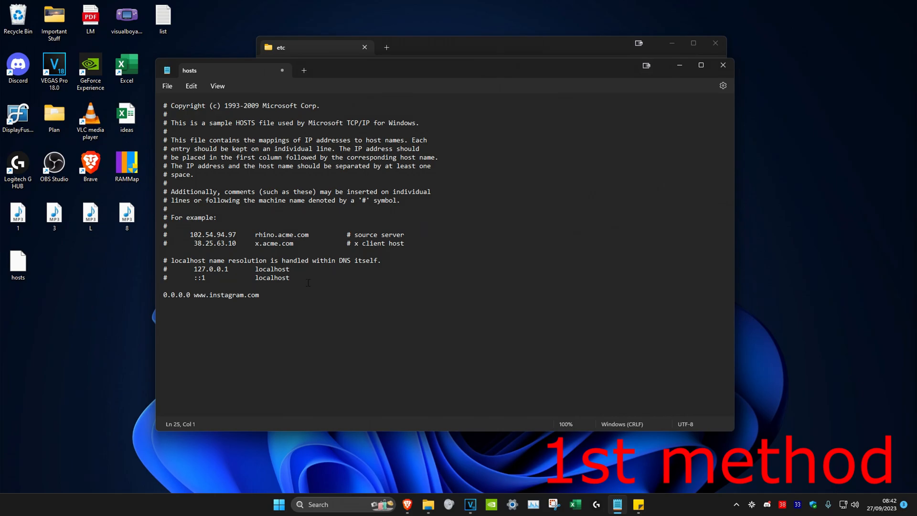
{"action": "type", "text": "0.0.0.0"}
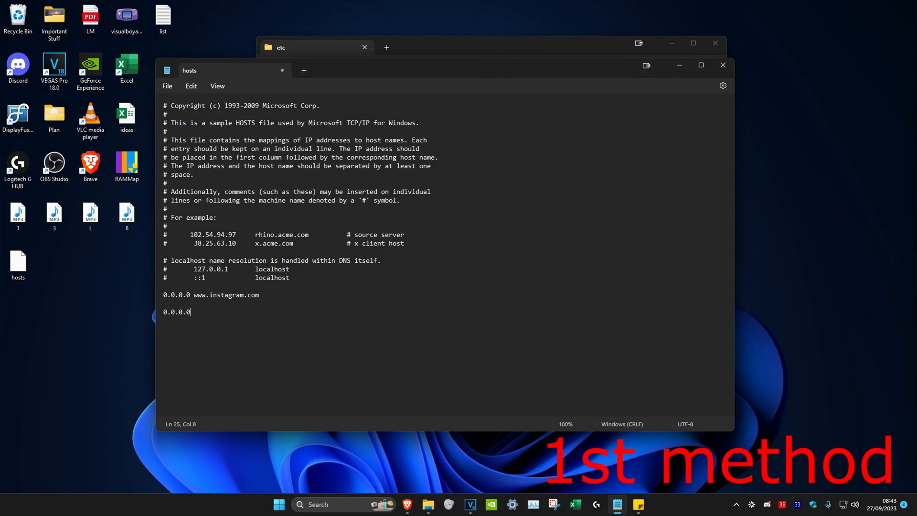
{"action": "type", "text": "www.face"}
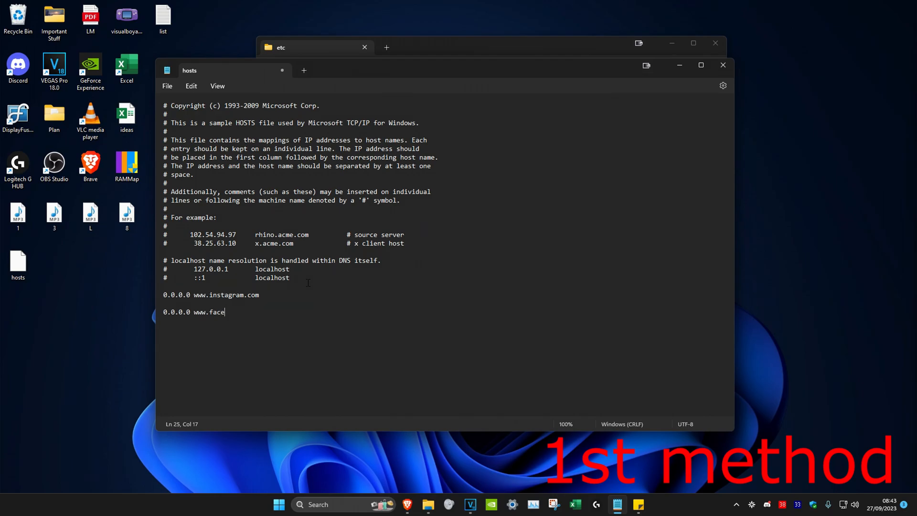
{"action": "type", "text": "book.com"}
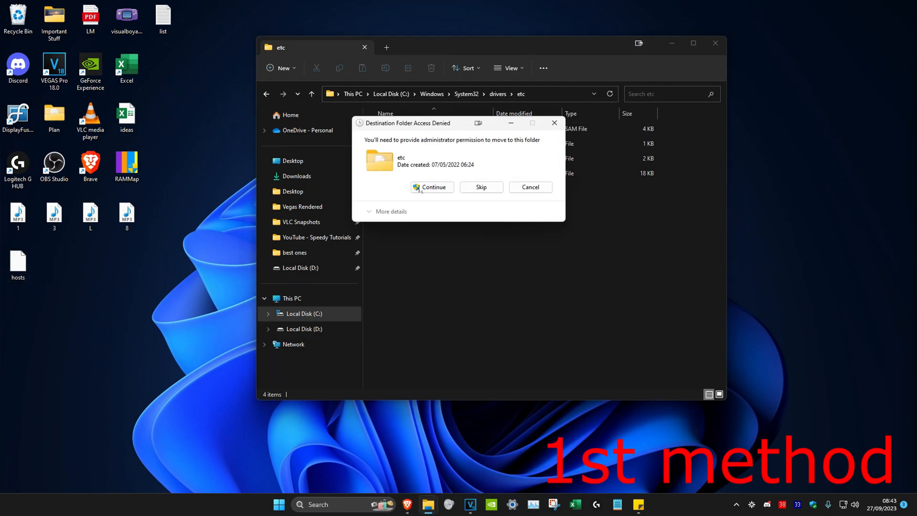
Grant administrator permission to move the edited hosts file into etc.
{"action": "left_click", "coordinate": [431, 187]}
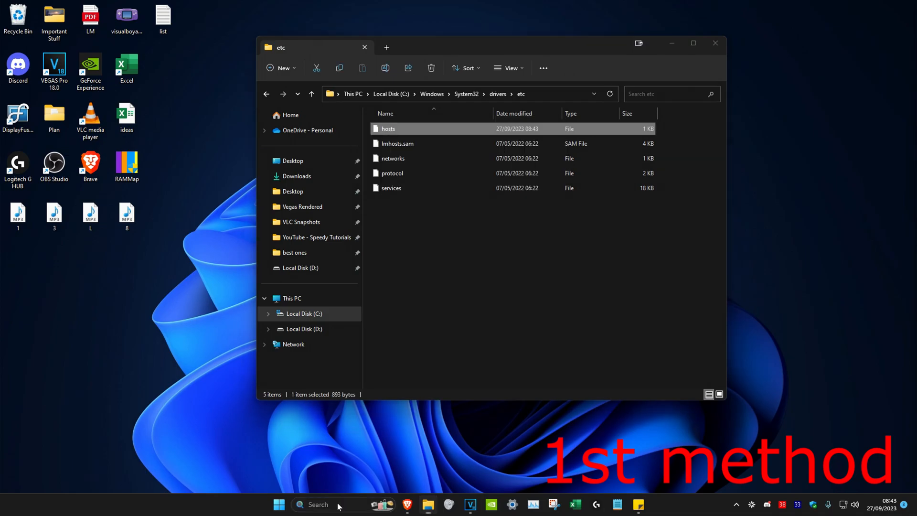
Launch Google Chrome and search for instagram to test the block.
{"action": "type", "text": "google Chrome"}
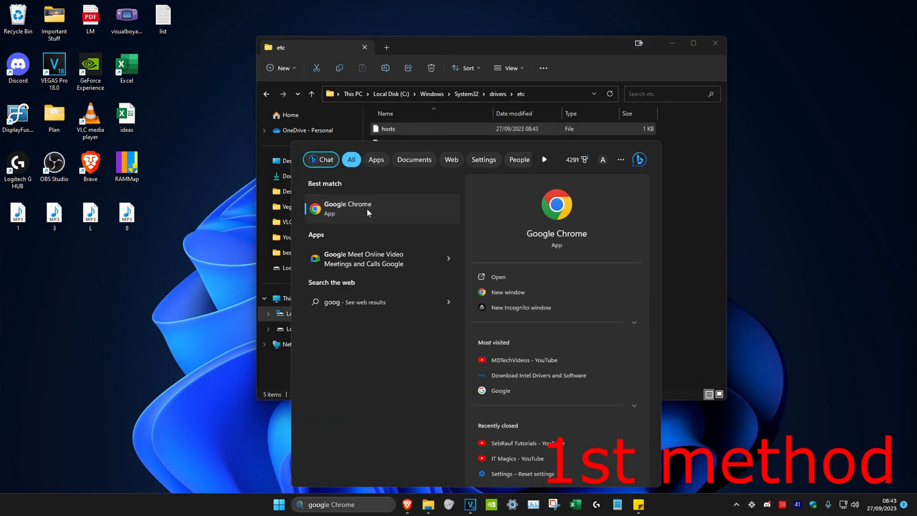
{"action": "left_click", "coordinate": [347, 208]}
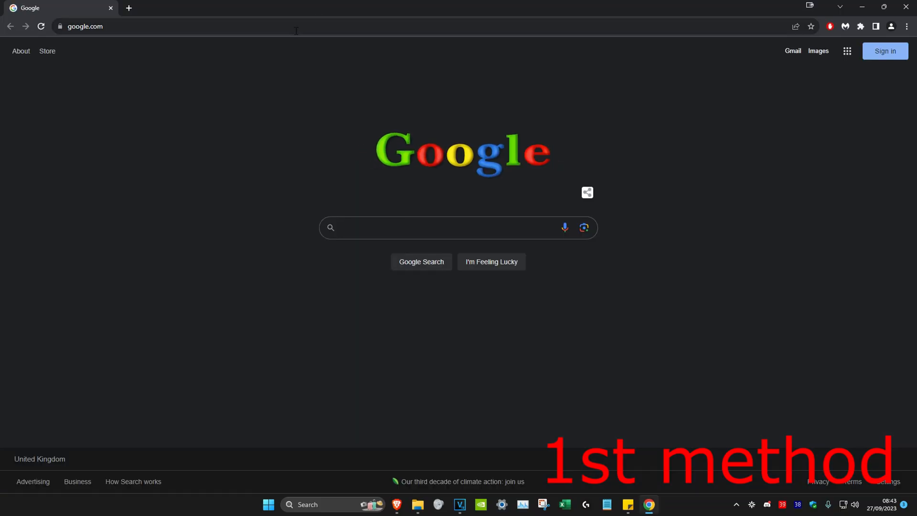
{"action": "type", "text": "instagram"}
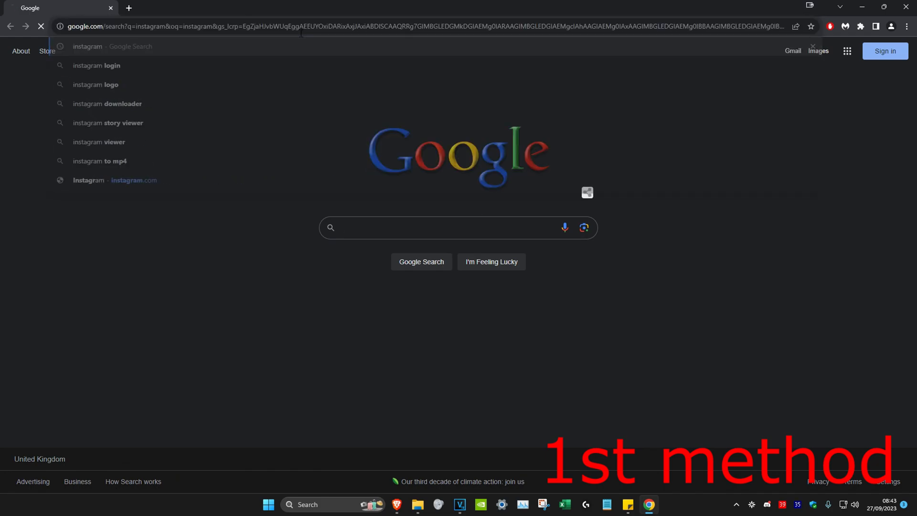
{"action": "left_click", "coordinate": [107, 180]}
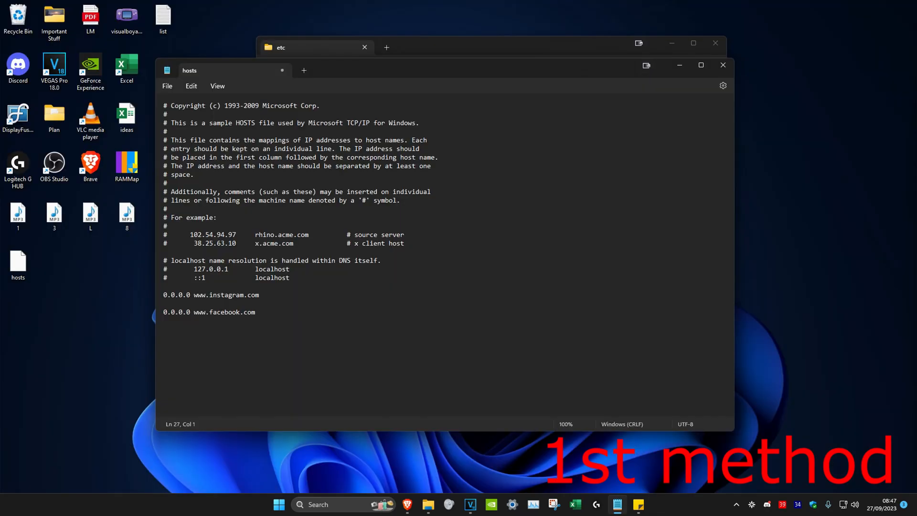
{"action": "mouse_move", "coordinate": [287, 322]}
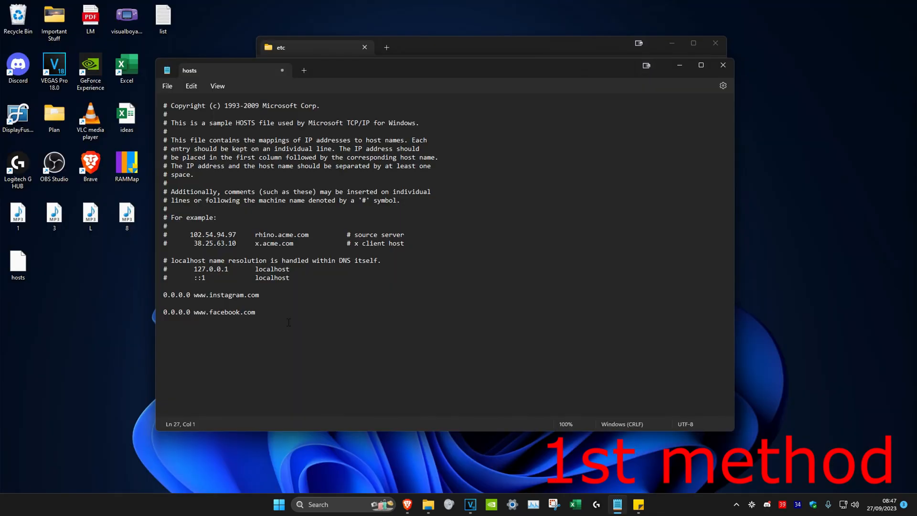
{"action": "type", "text": "127.0"}
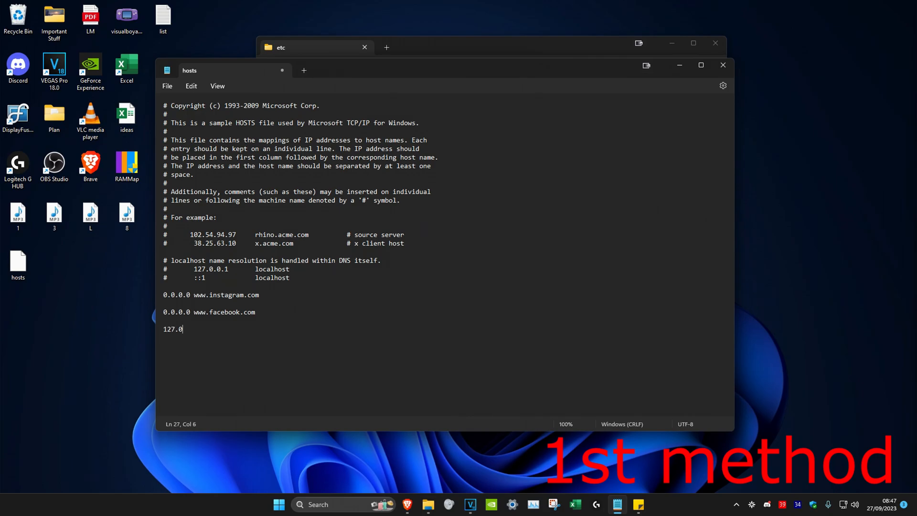
{"action": "type", "text": ".0.1"}
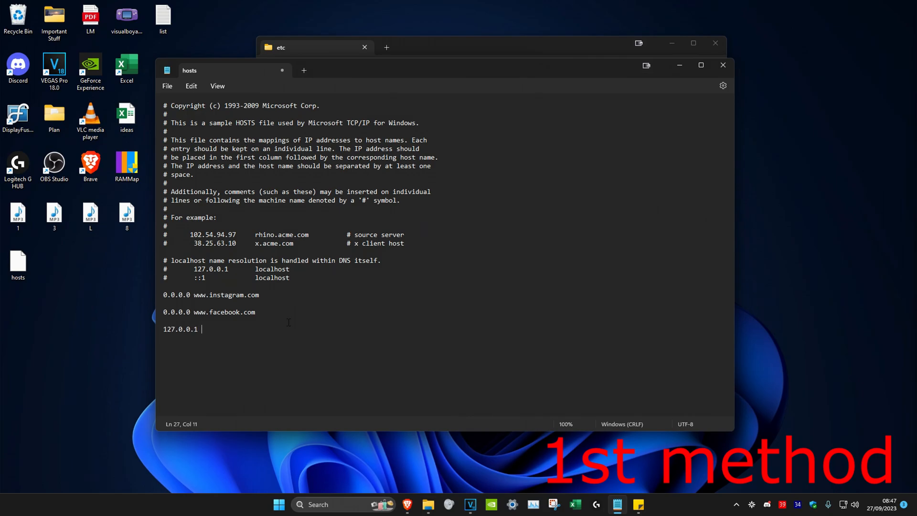
{"action": "type", "text": "www.instagra"}
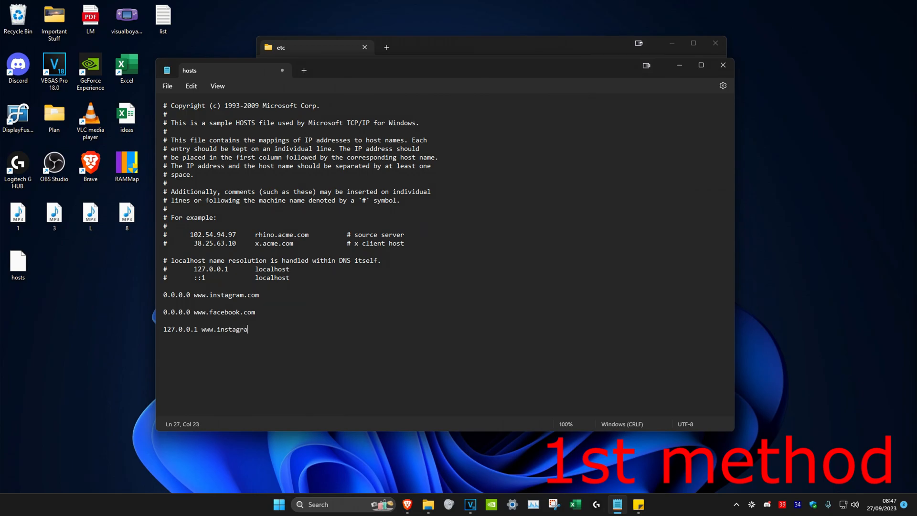
{"action": "type", "text": "m"}
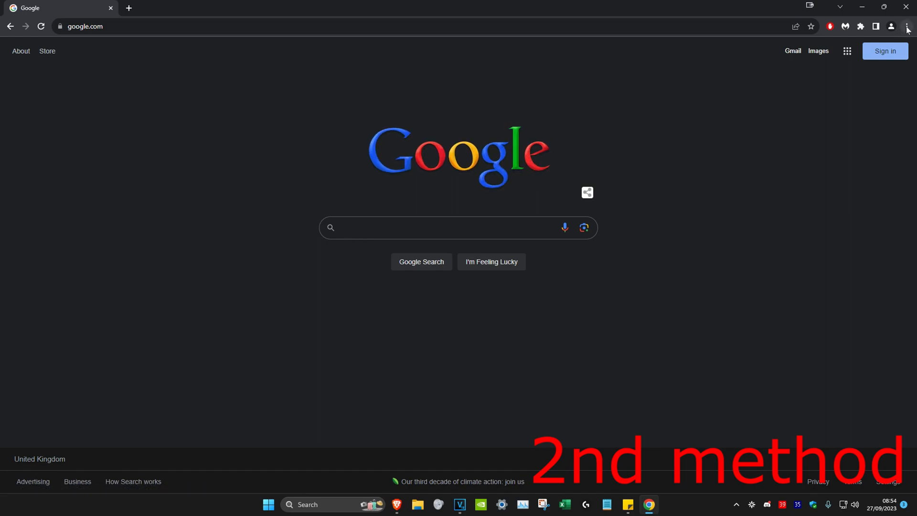
Go from Chrome's Manage Extensions page to the Chrome Web Store.
{"action": "left_click", "coordinate": [906, 27]}
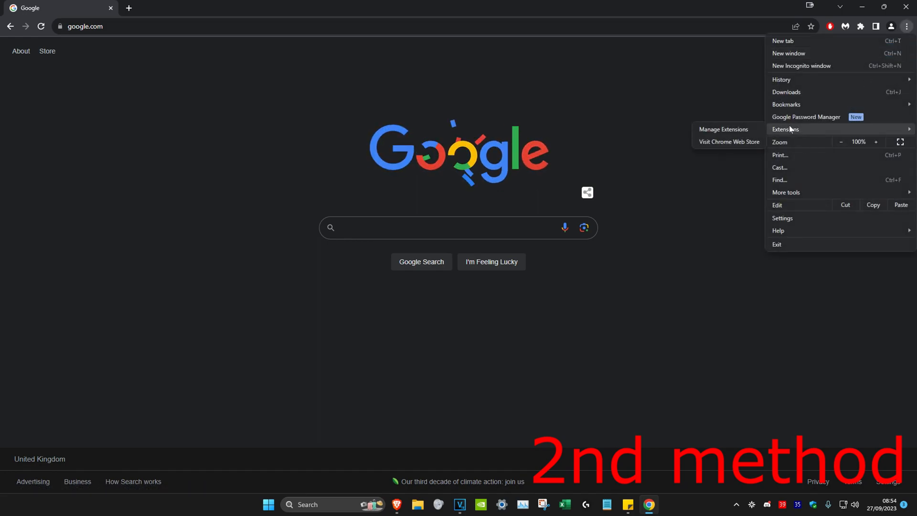
{"action": "left_click", "coordinate": [723, 129]}
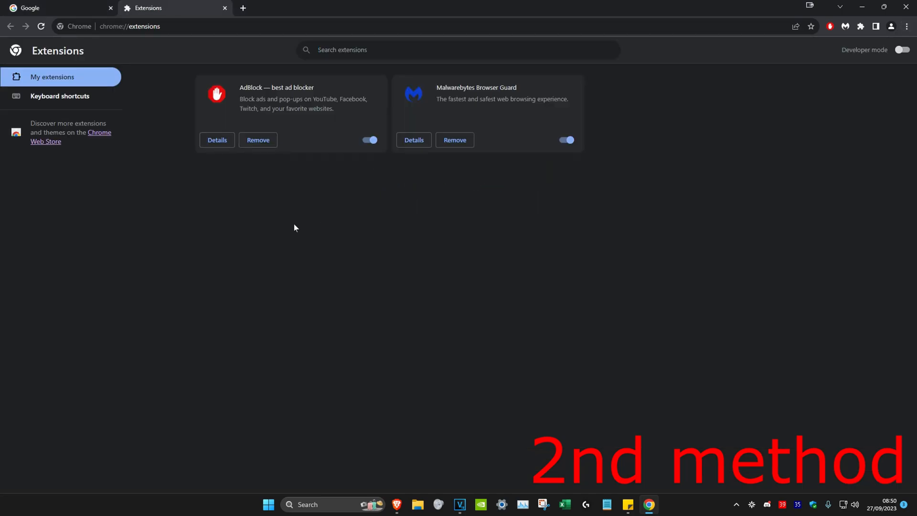
{"action": "mouse_move", "coordinate": [97, 136]}
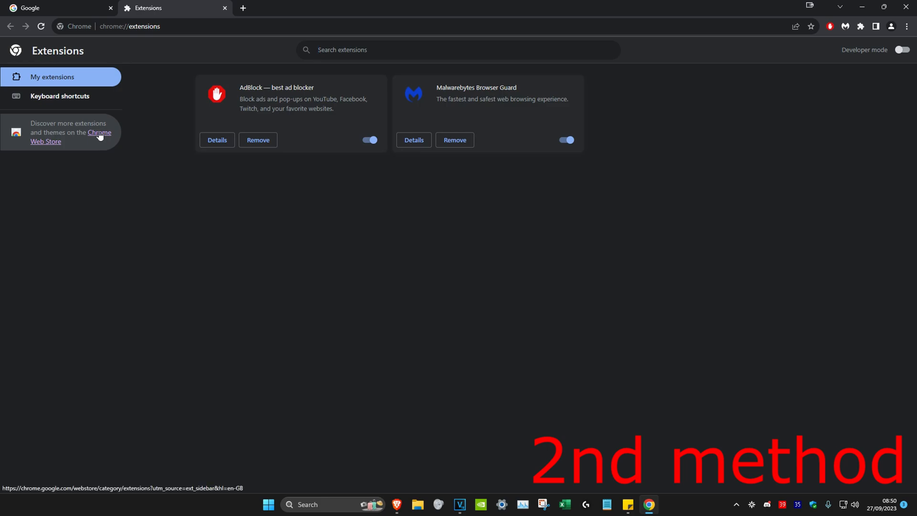
{"action": "left_click", "coordinate": [99, 137]}
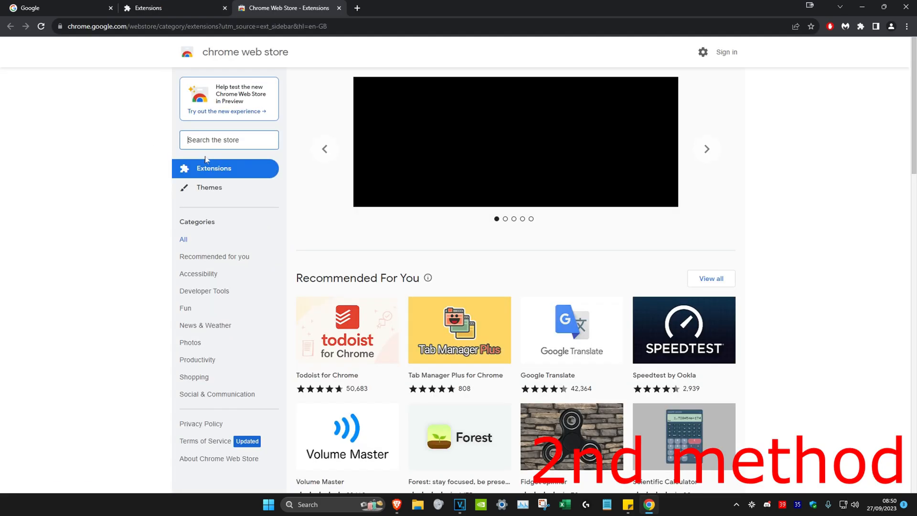
Search the store for 'block site' and add the BlockSite extension to Chrome.
{"action": "type", "text": "b"}
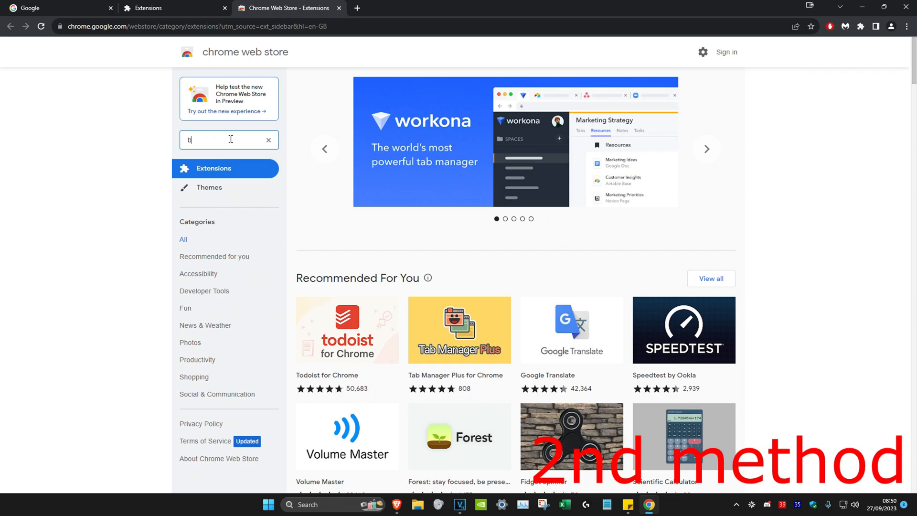
{"action": "type", "text": "block site"}
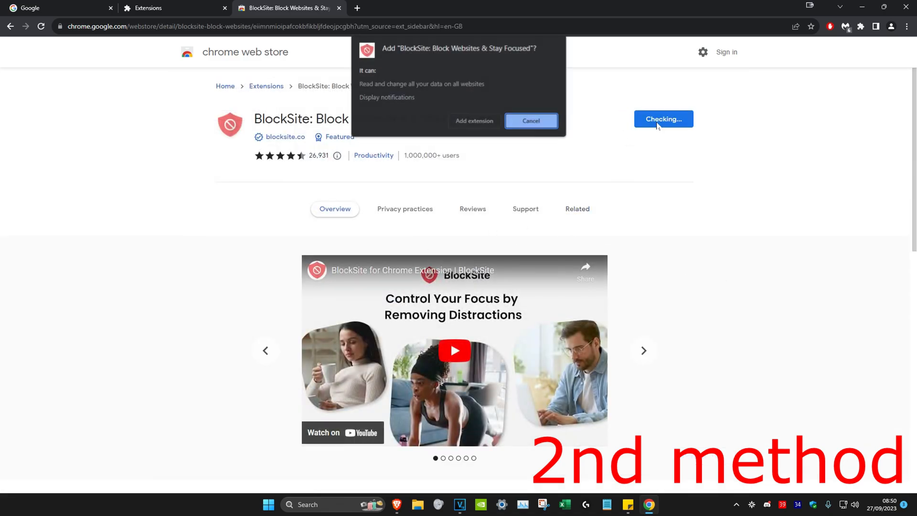
{"action": "left_click", "coordinate": [529, 121]}
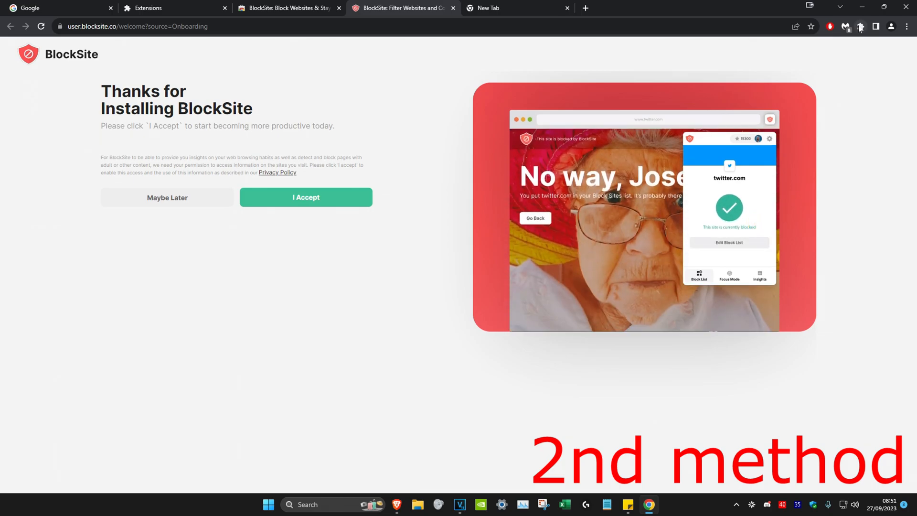
Agree to BlockSite's data-access request, then start entering a Samsung address.
{"action": "left_click", "coordinate": [860, 26]}
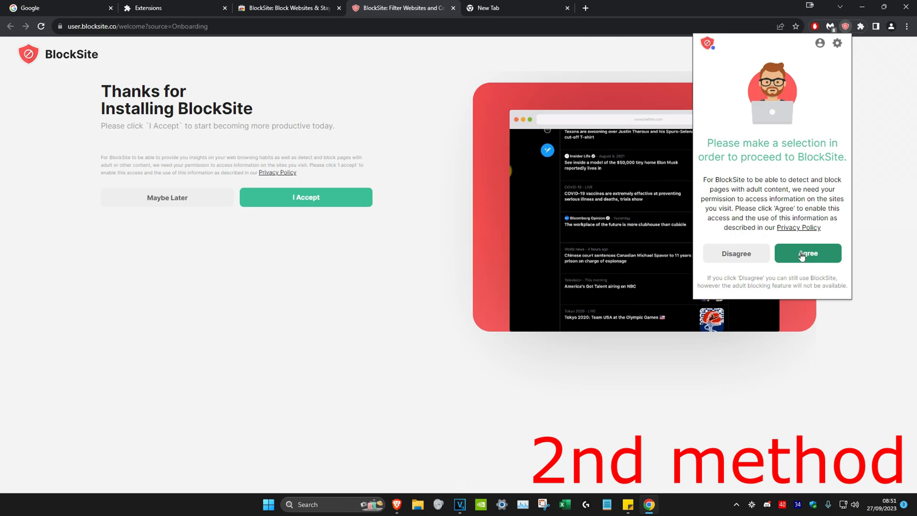
{"action": "left_click", "coordinate": [807, 253]}
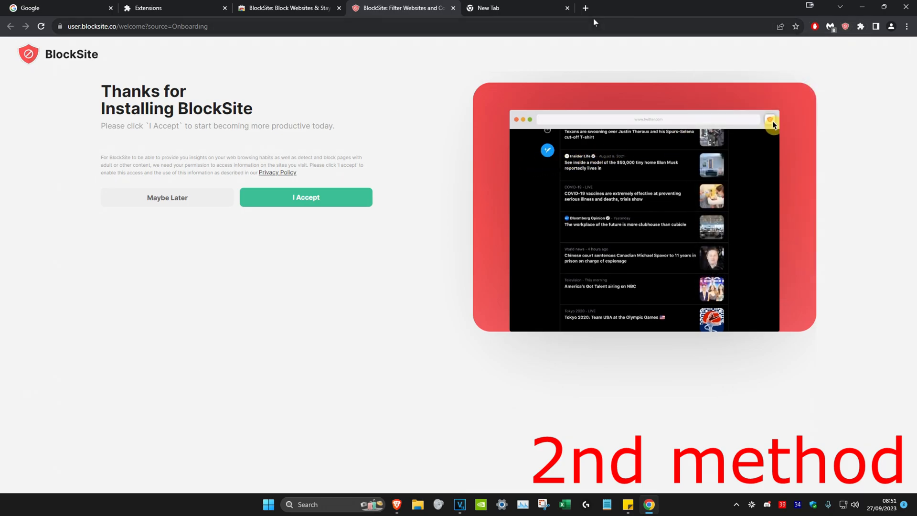
{"action": "left_click", "coordinate": [770, 120]}
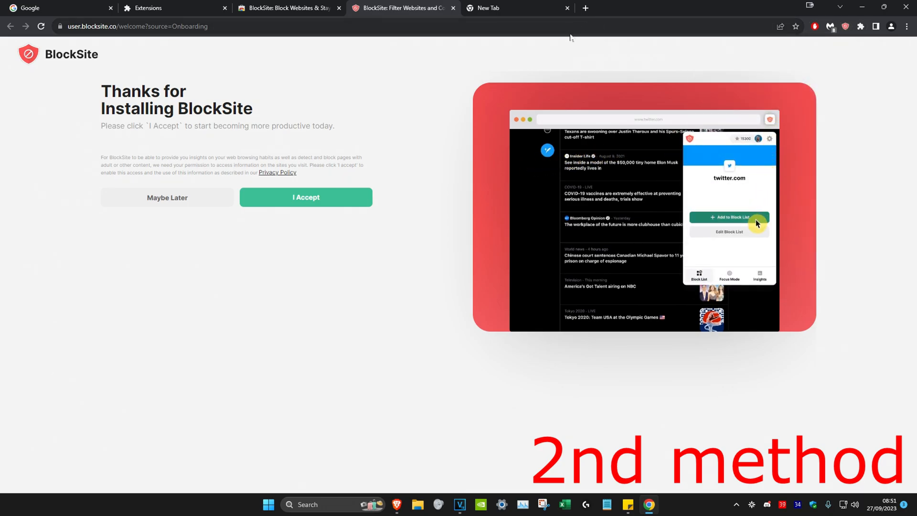
{"action": "type", "text": "sa"}
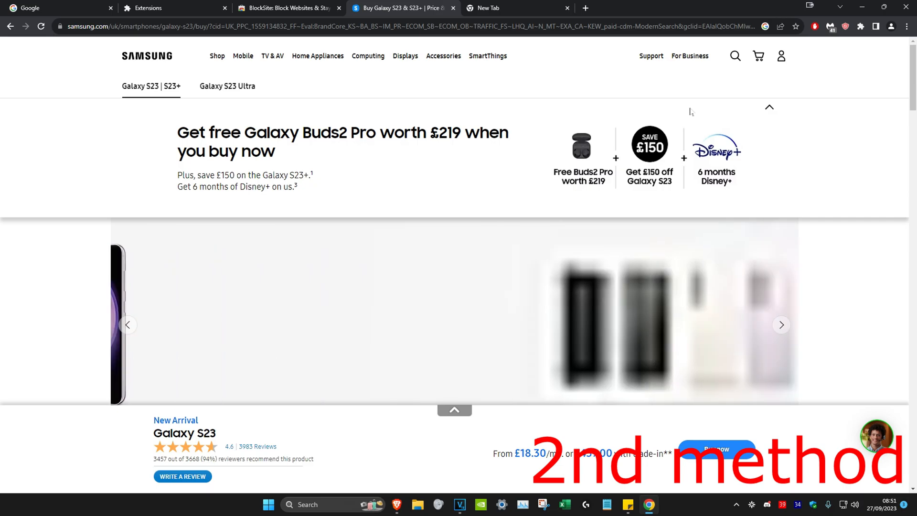
Choose Block this site for samsung.com in BlockSite and refresh the page.
{"action": "left_click", "coordinate": [845, 26]}
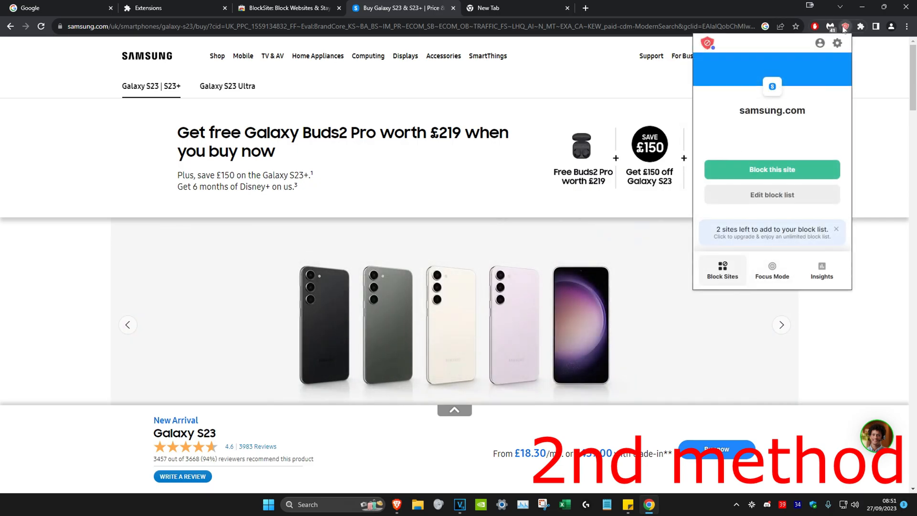
{"action": "left_click", "coordinate": [771, 169]}
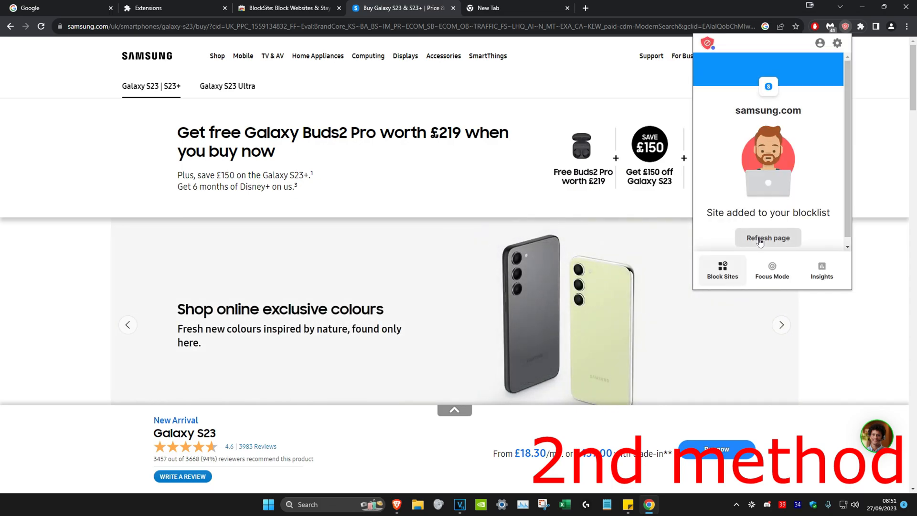
{"action": "left_click", "coordinate": [767, 237]}
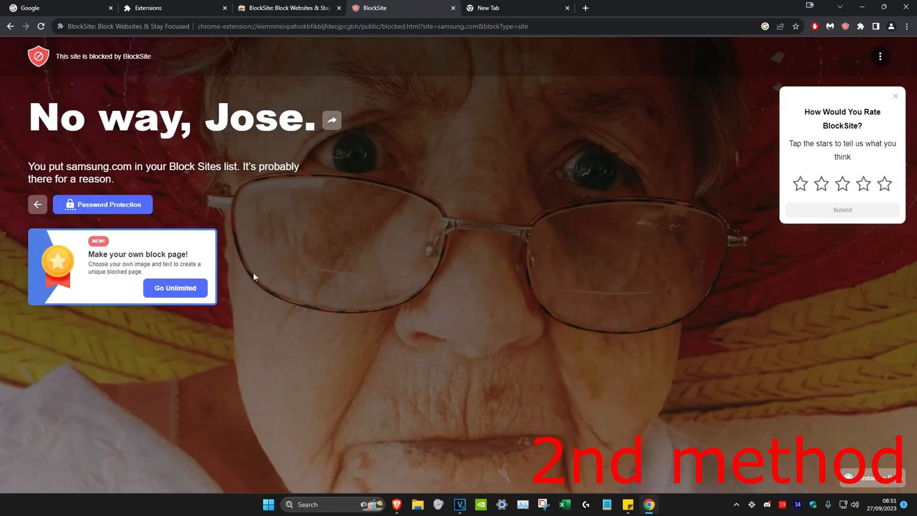